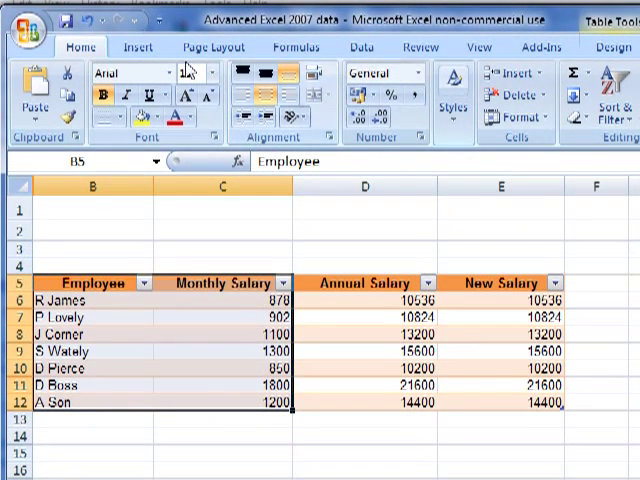
Step: Insert a 2-D Clustered Column chart of the employee salary table from the Insert ribbon
{"action": "left_click", "coordinate": [132, 48]}
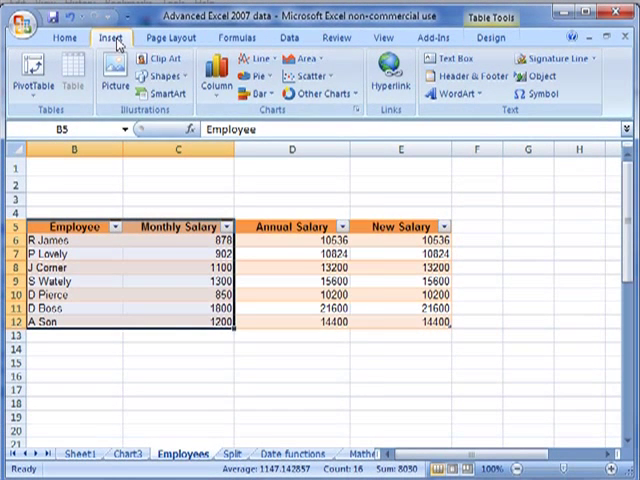
{"action": "left_click", "coordinate": [216, 68]}
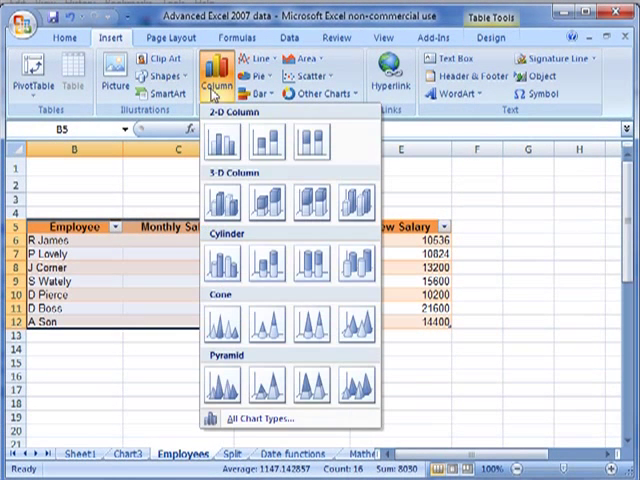
{"action": "mouse_move", "coordinate": [216, 134]}
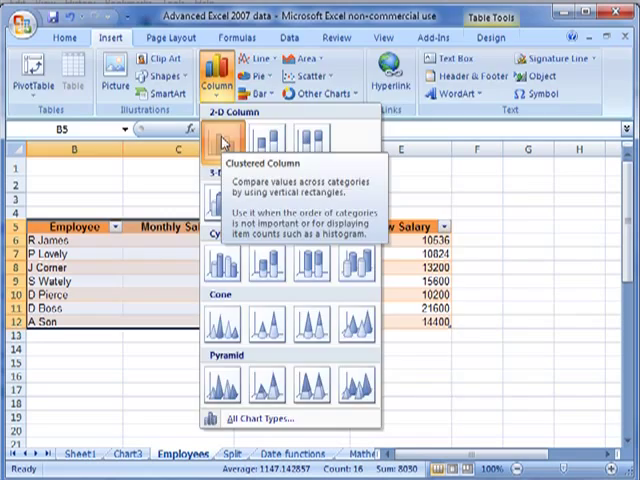
{"action": "left_click", "coordinate": [214, 140]}
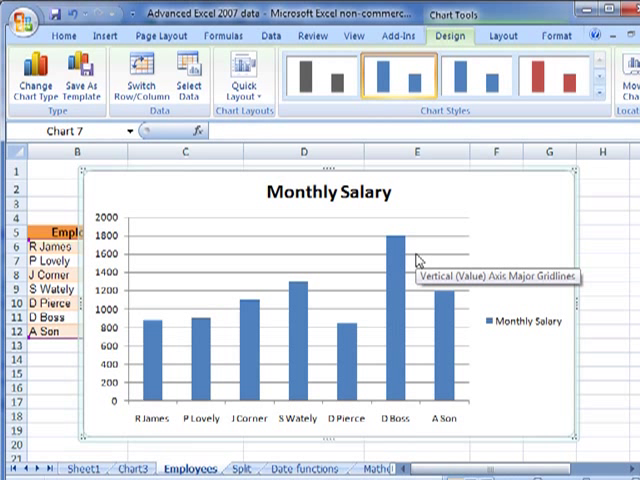
{"action": "mouse_move", "coordinate": [192, 288]}
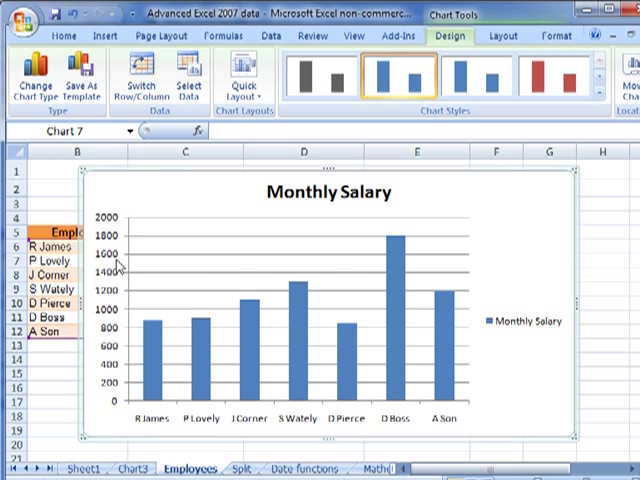
{"action": "mouse_move", "coordinate": [120, 408]}
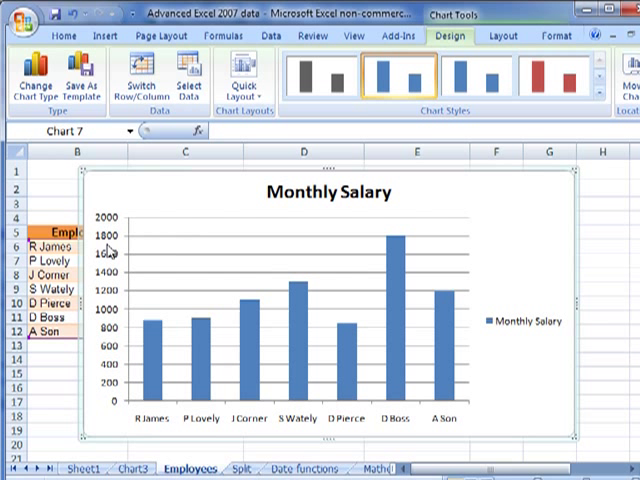
{"action": "mouse_move", "coordinate": [116, 396]}
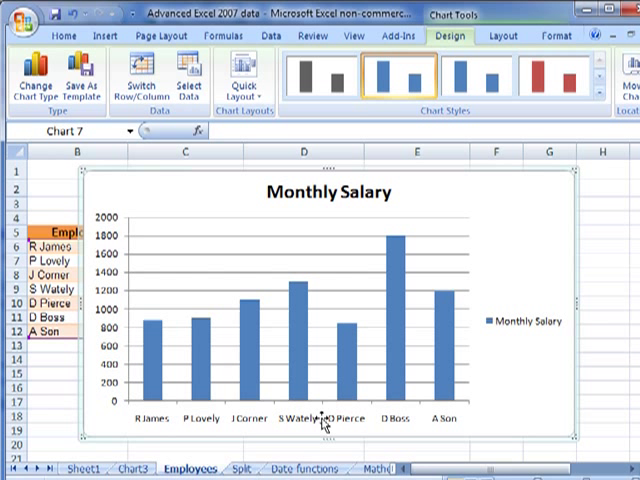
{"action": "mouse_move", "coordinate": [168, 418]}
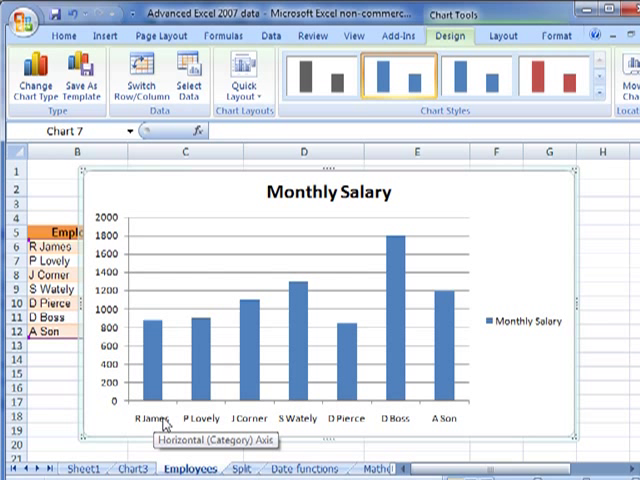
{"action": "mouse_move", "coordinate": [116, 328]}
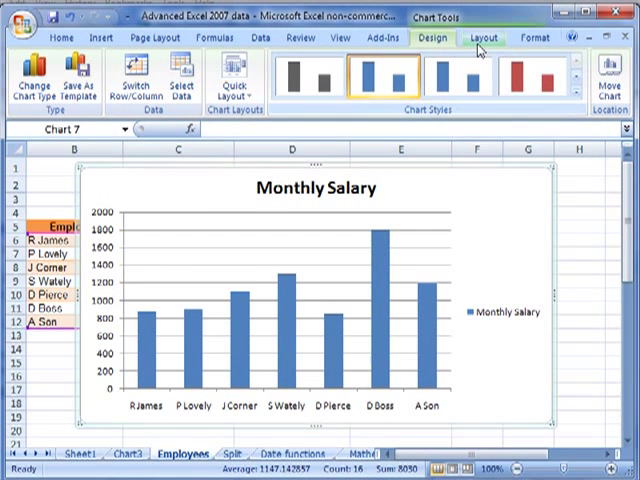
Step: Select Vertical (Value) Axis from the Chart Elements list on the Chart Tools Layout ribbon
{"action": "left_click", "coordinate": [488, 38]}
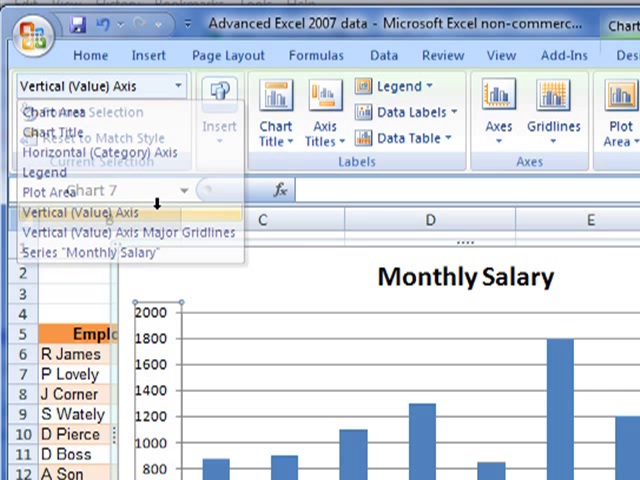
{"action": "left_click", "coordinate": [76, 210]}
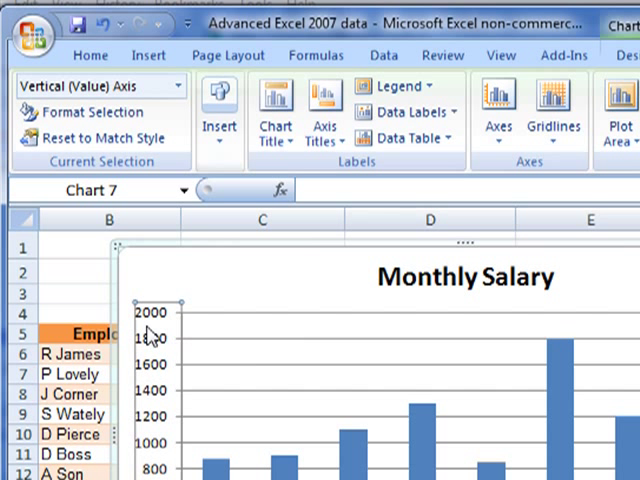
{"action": "mouse_move", "coordinate": [150, 332]}
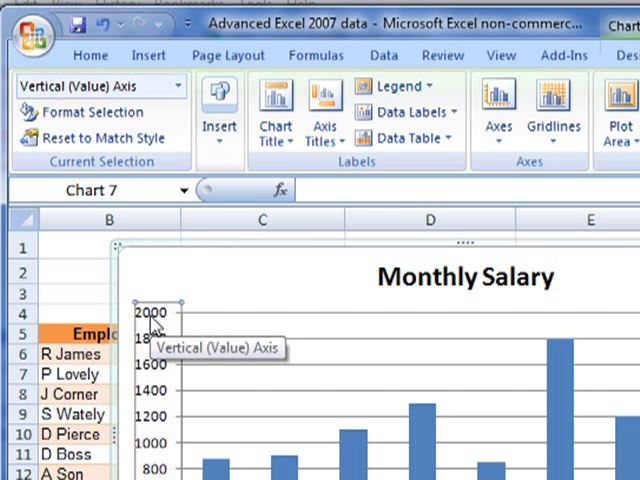
{"action": "mouse_move", "coordinate": [144, 188]}
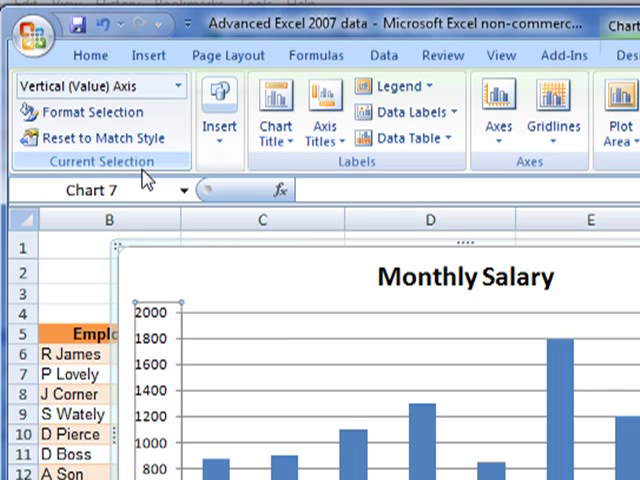
{"action": "mouse_move", "coordinate": [76, 112]}
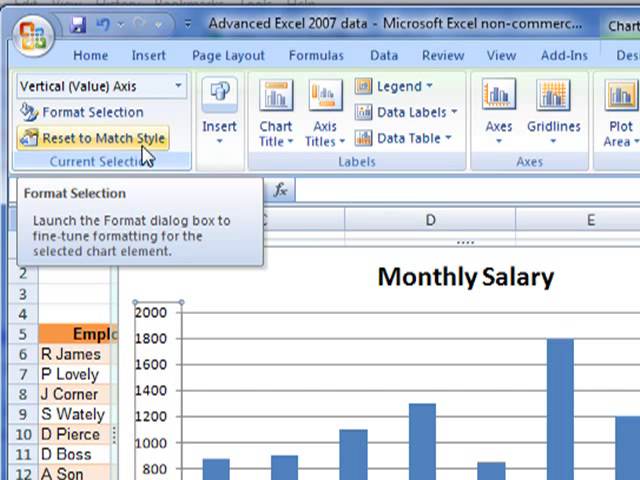
{"action": "mouse_move", "coordinate": [124, 164]}
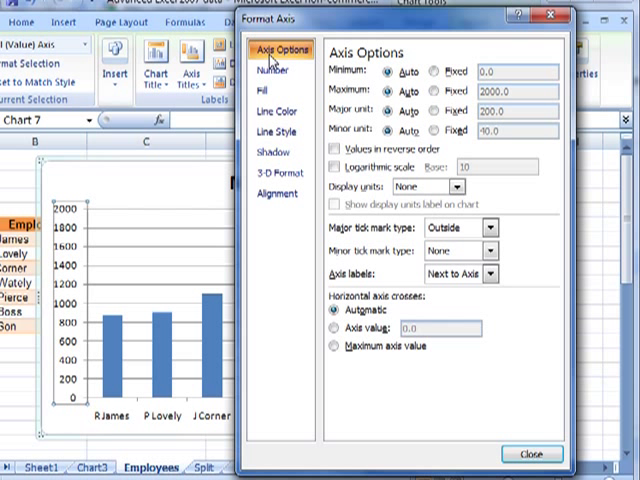
{"action": "mouse_move", "coordinate": [292, 66]}
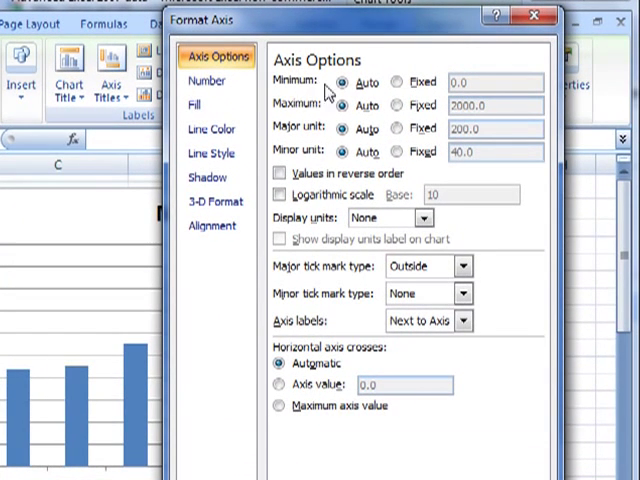
{"action": "mouse_move", "coordinate": [312, 160]}
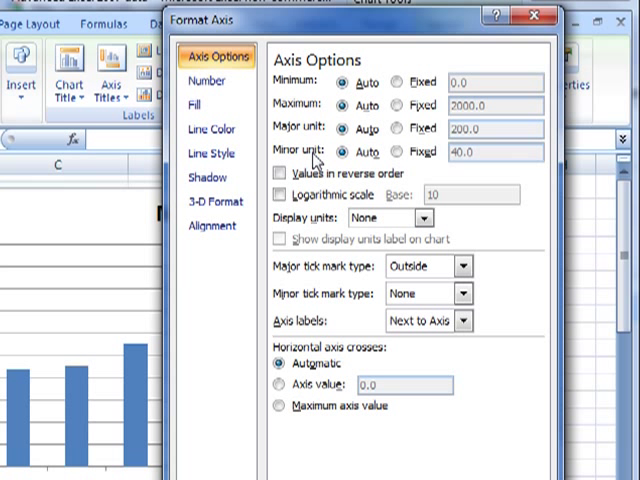
{"action": "mouse_move", "coordinate": [352, 150]}
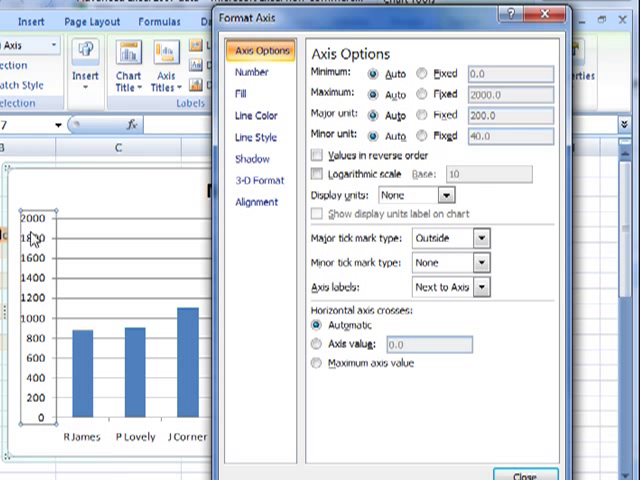
{"action": "mouse_move", "coordinate": [48, 418]}
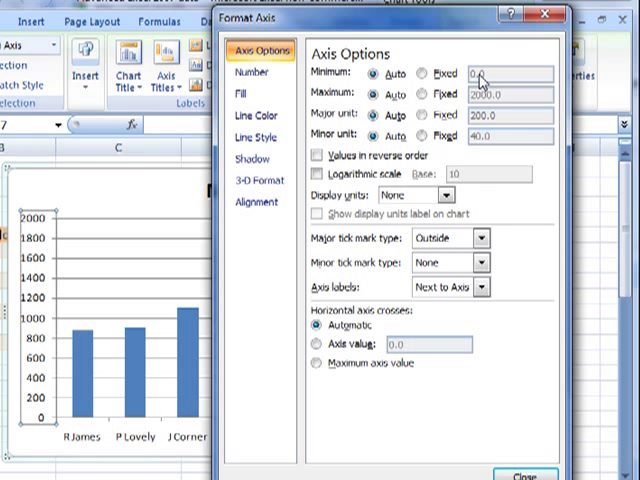
{"action": "mouse_move", "coordinate": [336, 28]}
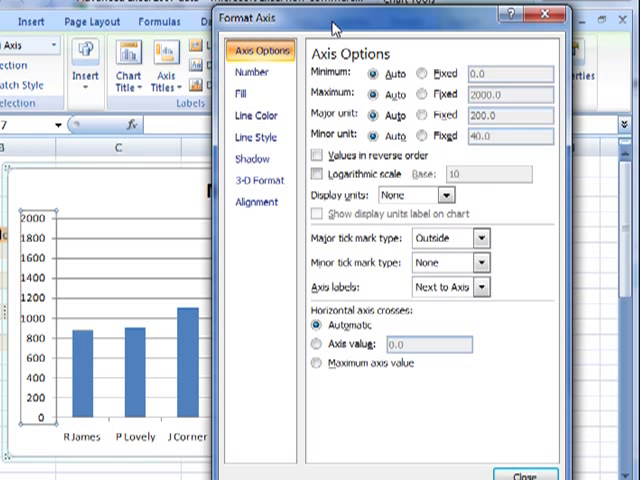
Step: Switch the vertical axis Minimum from Auto to Fixed in Axis Options
{"action": "left_click", "coordinate": [520, 472]}
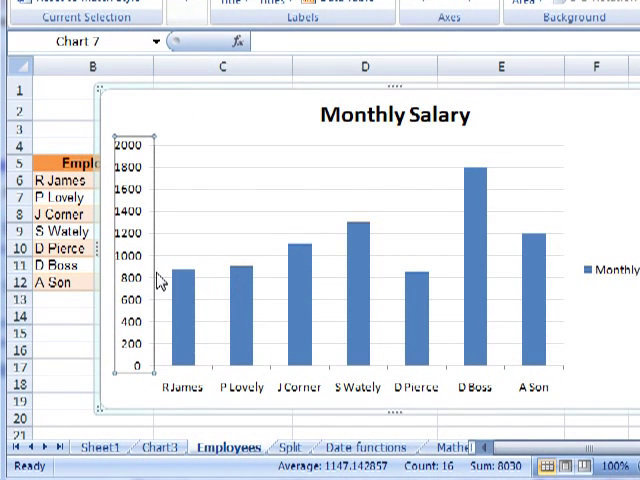
{"action": "mouse_move", "coordinate": [388, 270]}
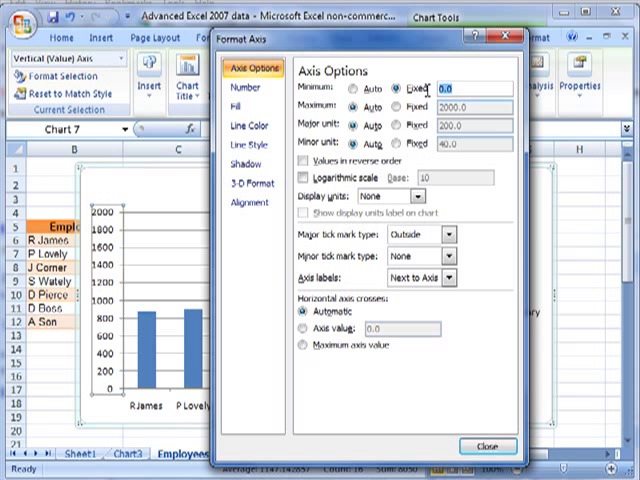
{"action": "type", "text": "500"}
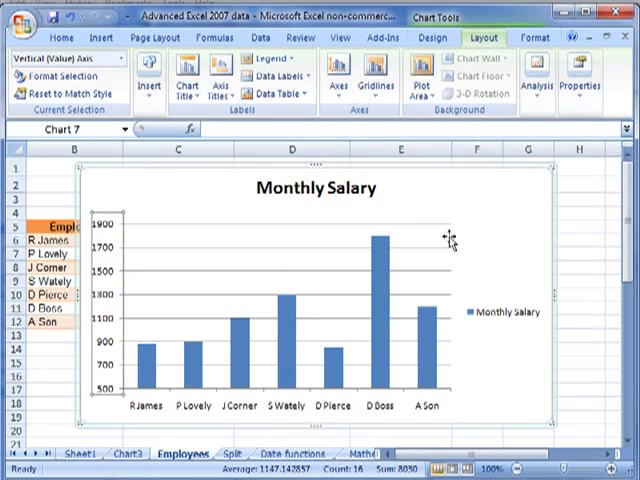
{"action": "mouse_move", "coordinate": [104, 412]}
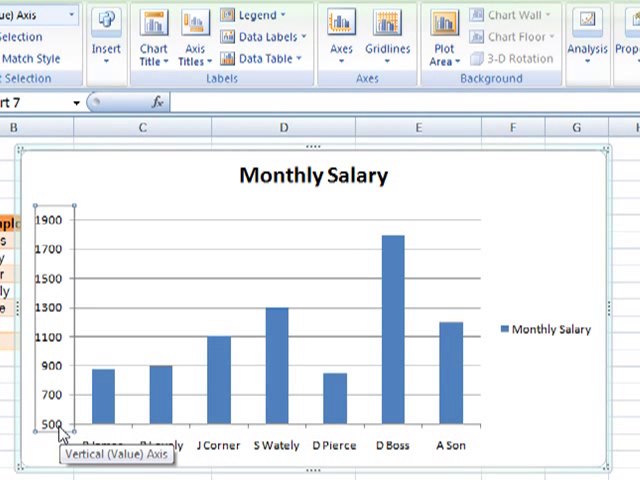
{"action": "mouse_move", "coordinate": [66, 204]}
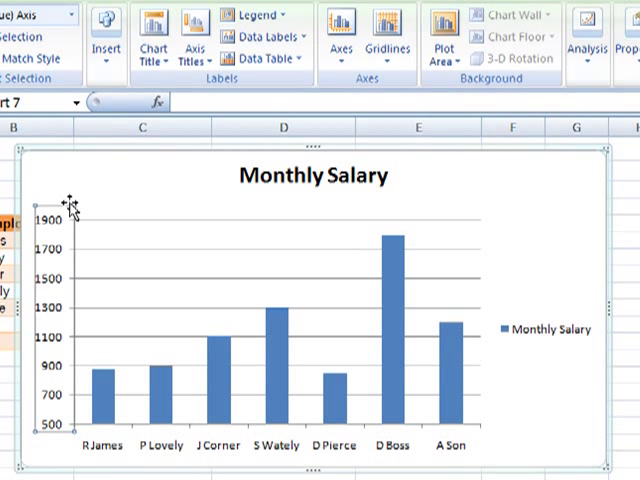
{"action": "mouse_move", "coordinate": [70, 208]}
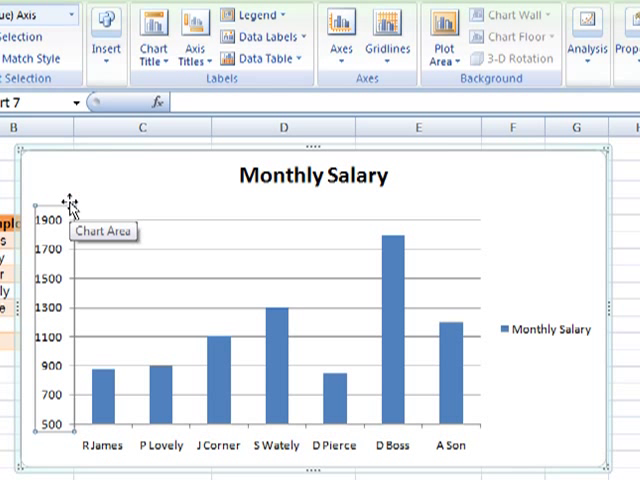
{"action": "mouse_move", "coordinate": [256, 300]}
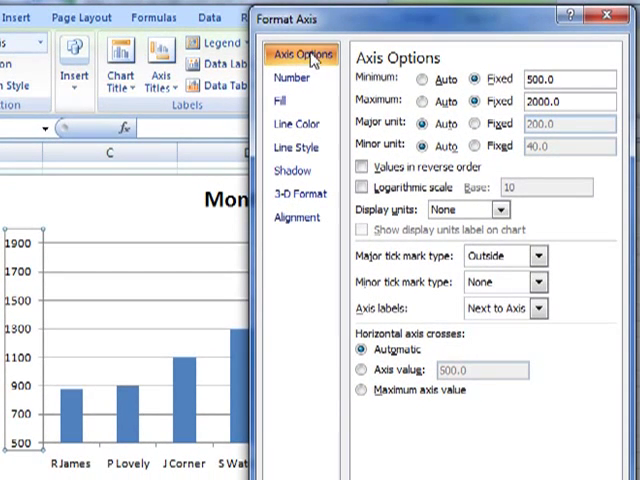
{"action": "mouse_move", "coordinate": [404, 90]}
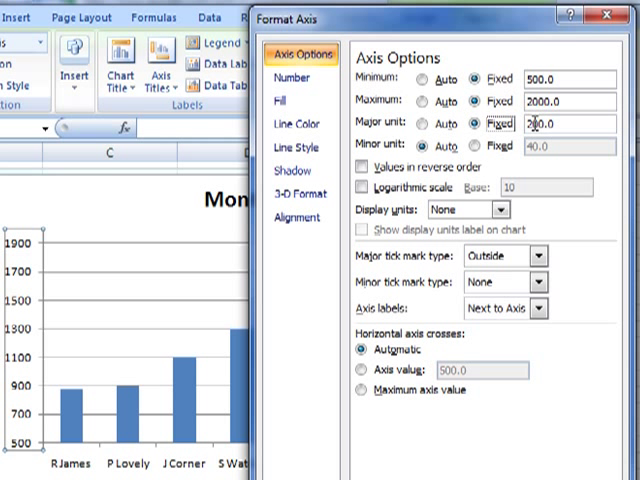
Step: Enter 100 as the fixed Major unit for the vertical axis
{"action": "type", "text": "100.0"}
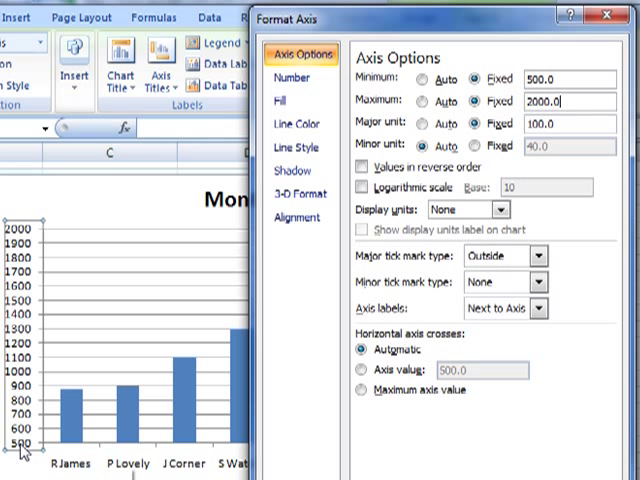
{"action": "mouse_move", "coordinate": [30, 244]}
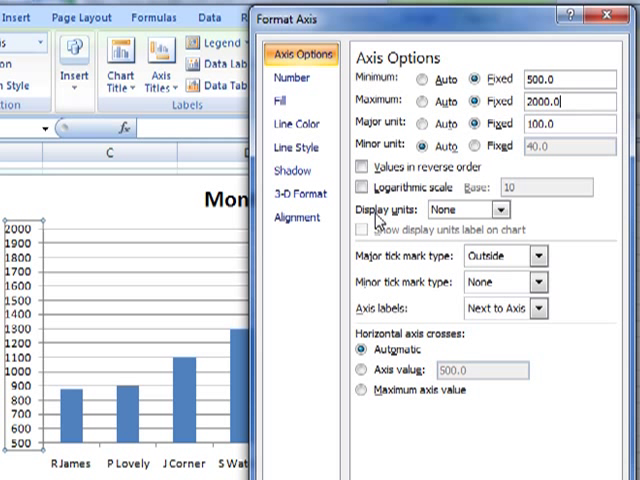
{"action": "mouse_move", "coordinate": [436, 212]}
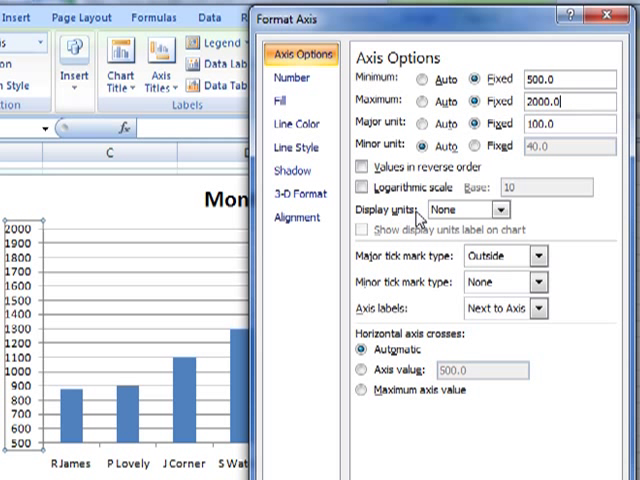
{"action": "left_click", "coordinate": [516, 208]}
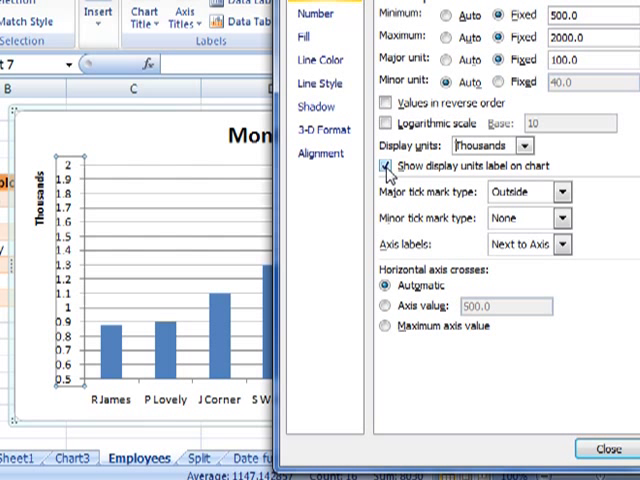
{"action": "left_click", "coordinate": [384, 166]}
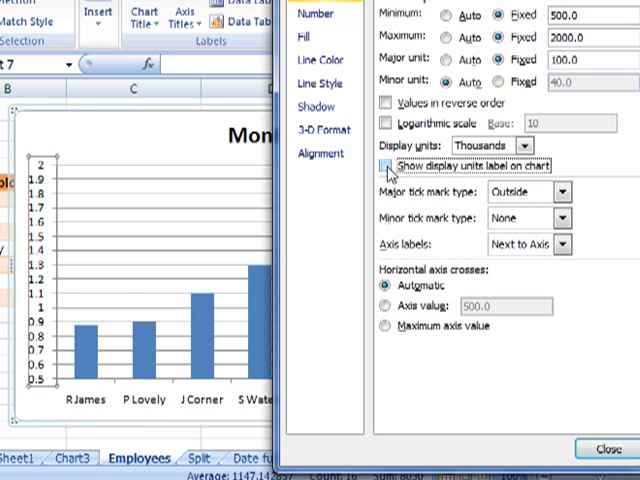
{"action": "left_click", "coordinate": [384, 164]}
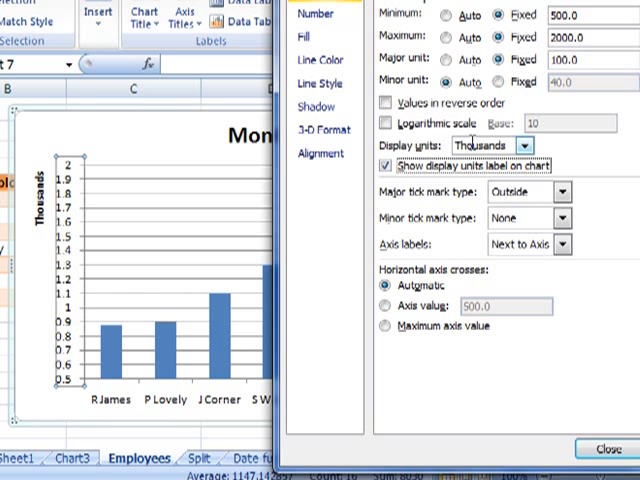
{"action": "left_click", "coordinate": [524, 144]}
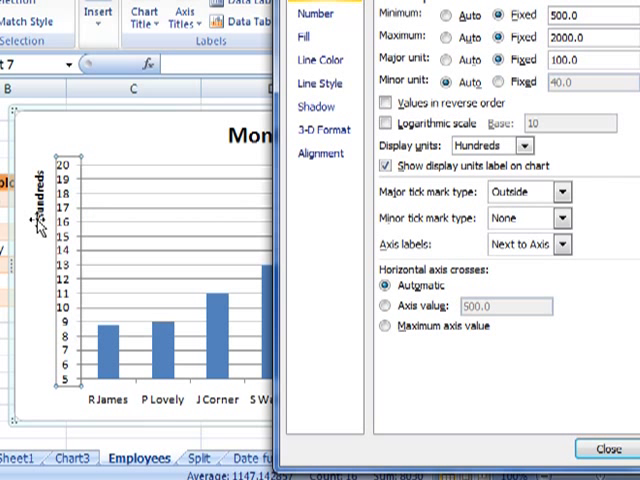
{"action": "mouse_move", "coordinate": [56, 150]}
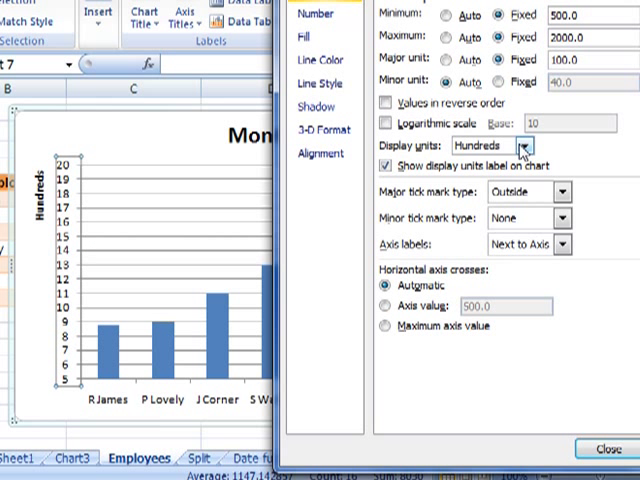
{"action": "left_click", "coordinate": [540, 148]}
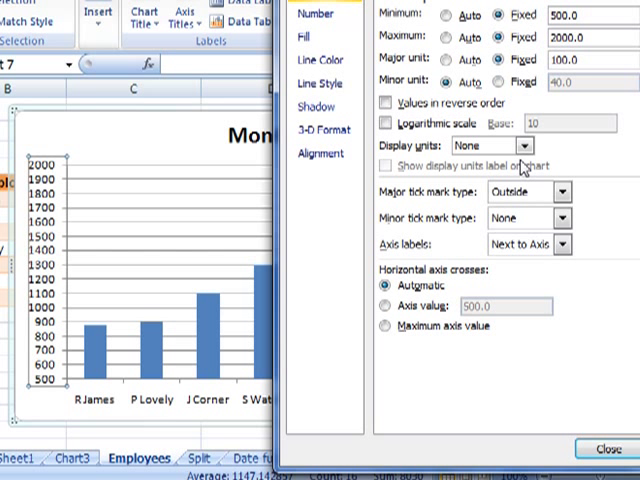
{"action": "mouse_move", "coordinate": [578, 210]}
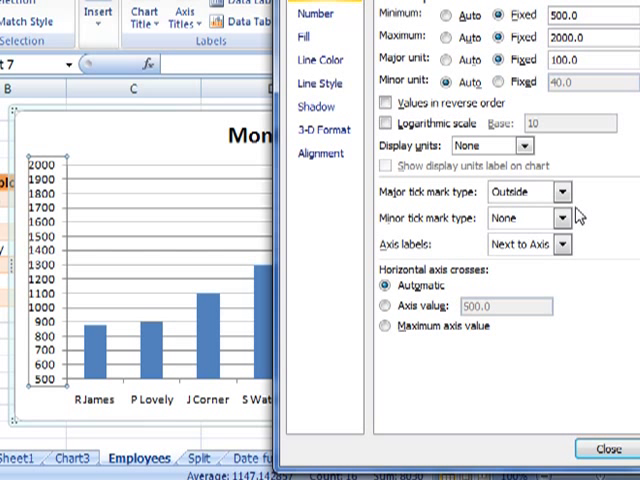
{"action": "mouse_move", "coordinate": [62, 178]}
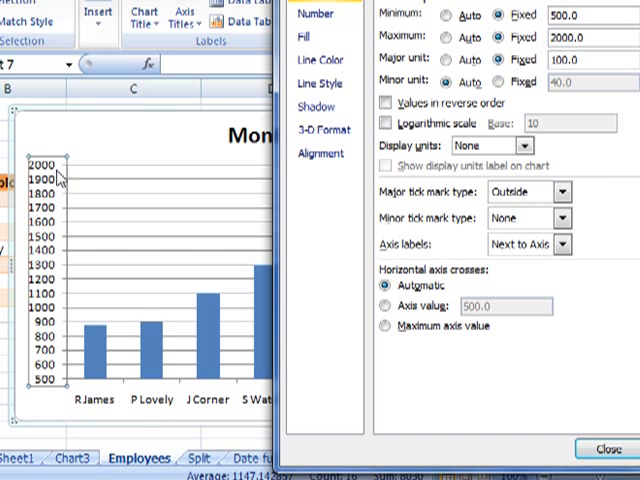
{"action": "mouse_move", "coordinate": [62, 168]}
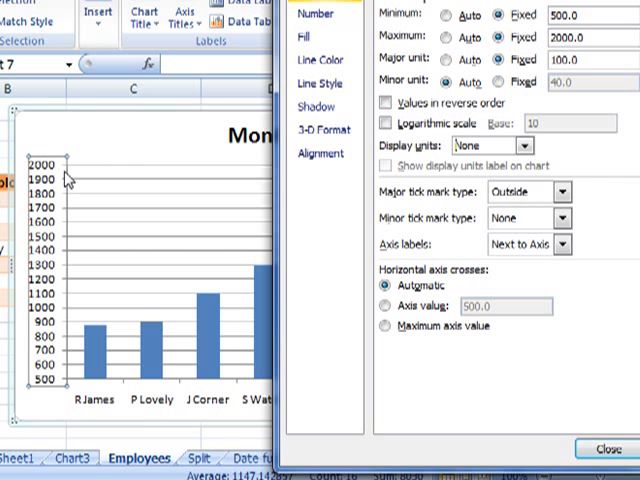
{"action": "mouse_move", "coordinate": [380, 192]}
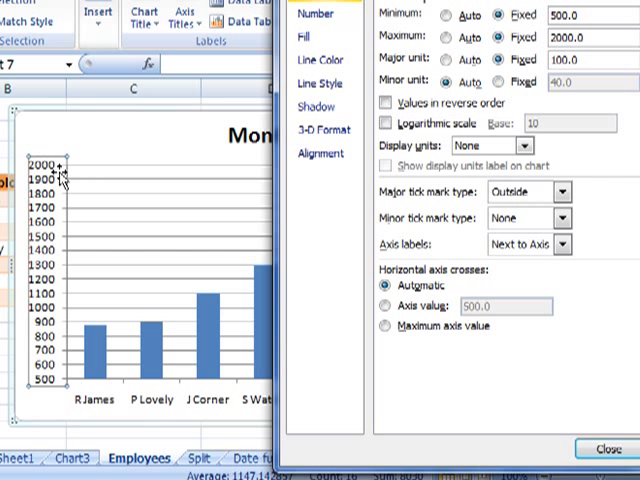
{"action": "mouse_move", "coordinate": [140, 188]}
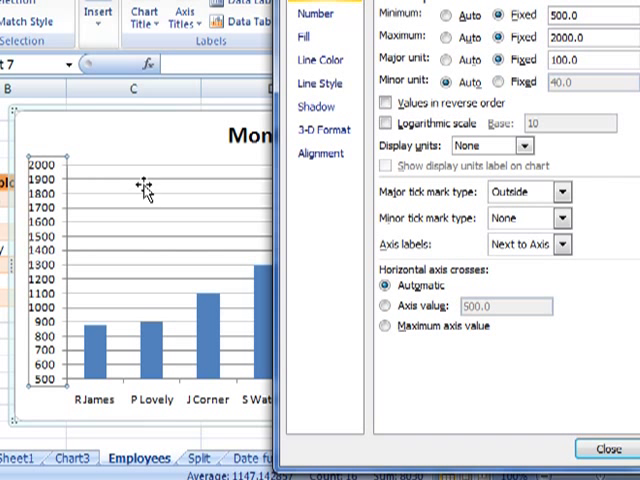
Step: Set major tick marks to Cross and minor tick marks to Outside
{"action": "left_click", "coordinate": [564, 192]}
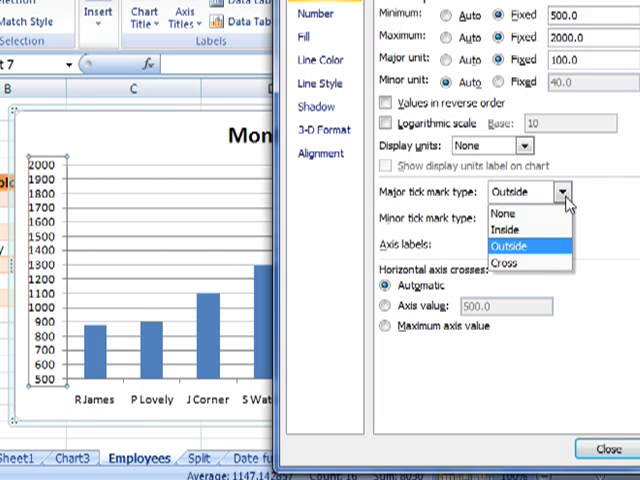
{"action": "left_click", "coordinate": [518, 228]}
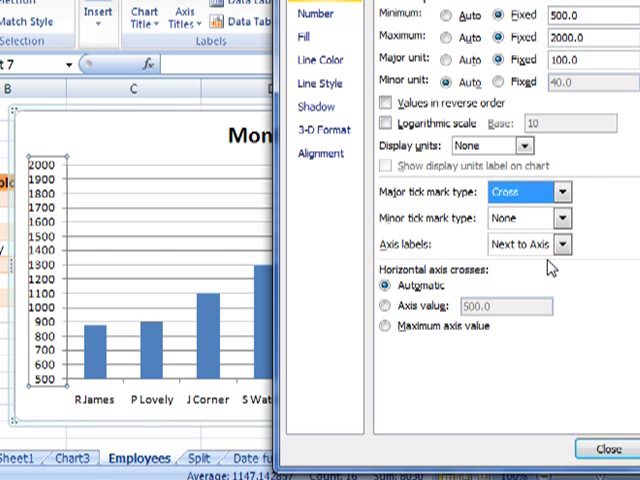
{"action": "mouse_move", "coordinate": [562, 244]}
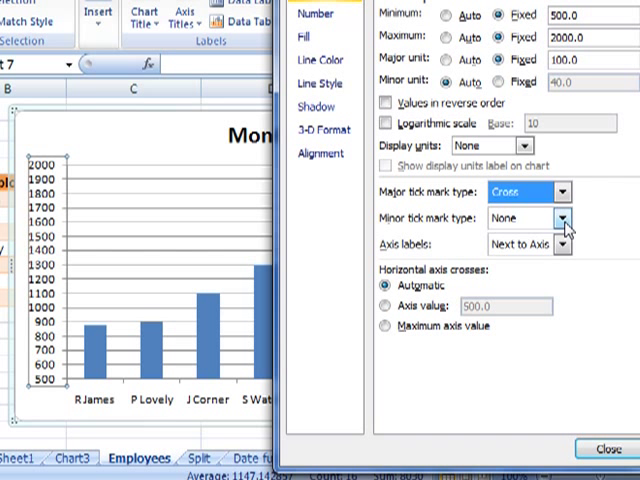
{"action": "left_click", "coordinate": [560, 216]}
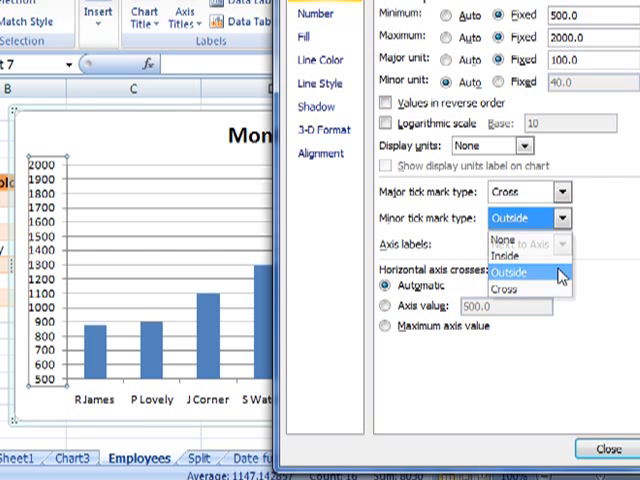
{"action": "left_click", "coordinate": [520, 272]}
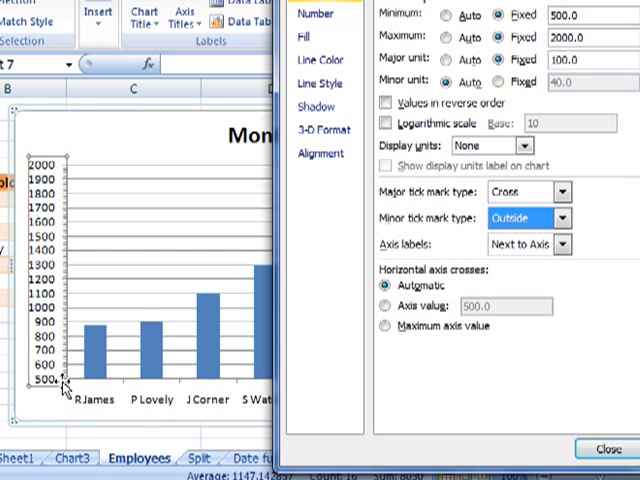
{"action": "mouse_move", "coordinate": [270, 348]}
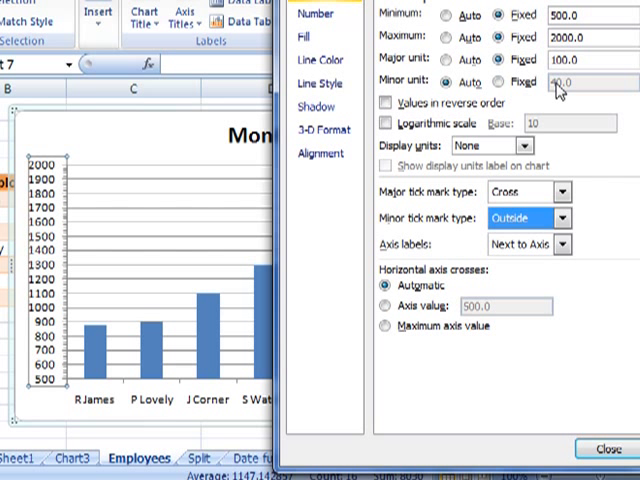
Step: Keep axis labels Next to Axis and close the Format Axis settings
{"action": "left_click", "coordinate": [564, 244]}
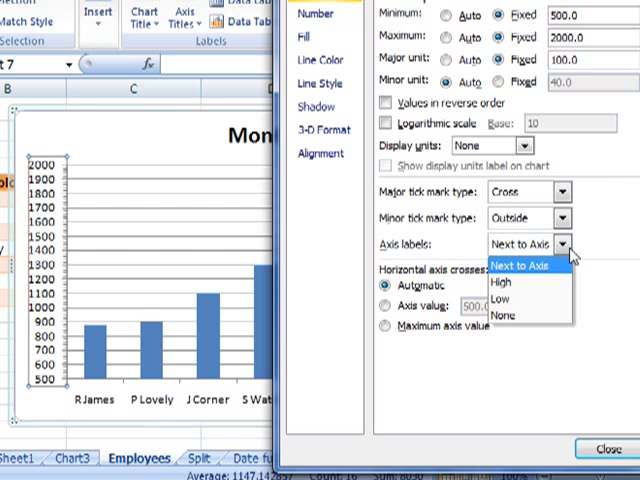
{"action": "left_click", "coordinate": [512, 284]}
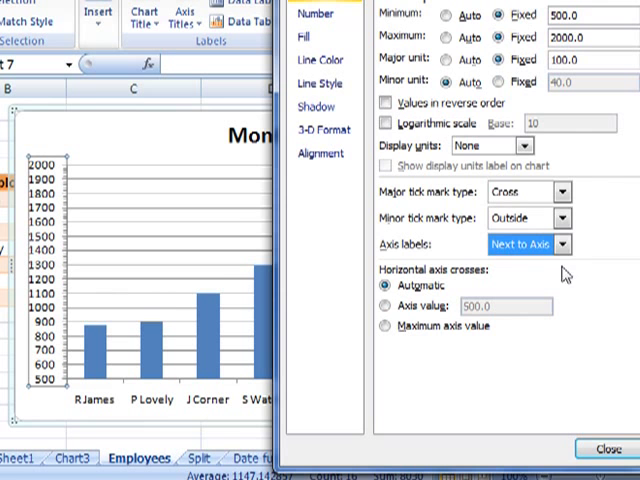
{"action": "left_click", "coordinate": [612, 448]}
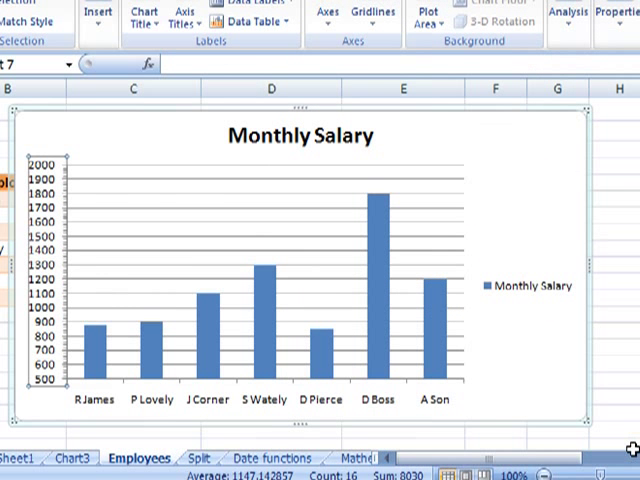
{"action": "mouse_move", "coordinate": [92, 190]}
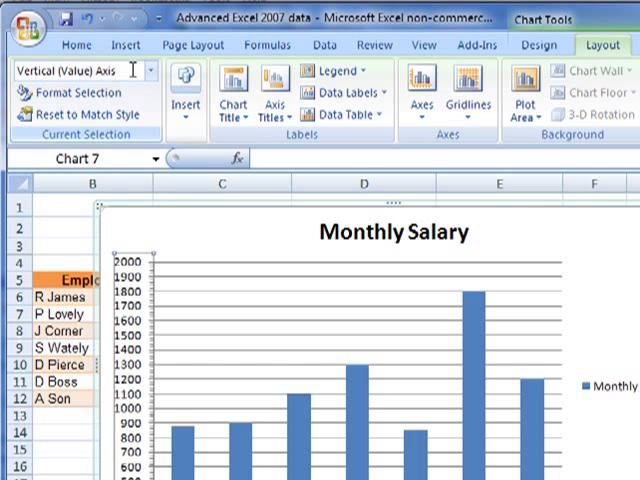
Step: Choose Vertical (Value) Axis in Current Selection and reopen its Format Axis settings
{"action": "left_click", "coordinate": [148, 72]}
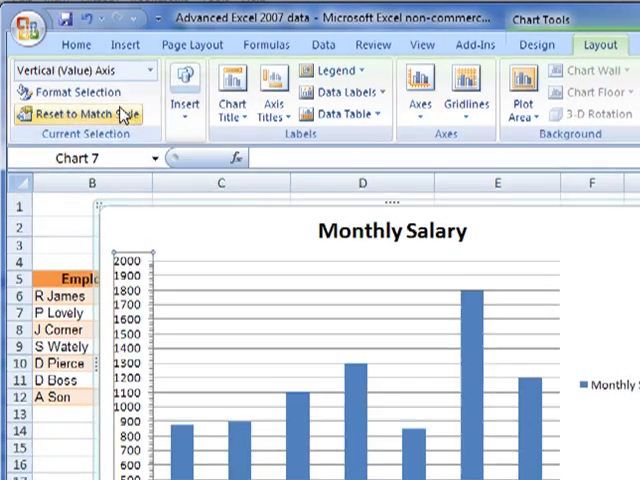
{"action": "left_click", "coordinate": [60, 92]}
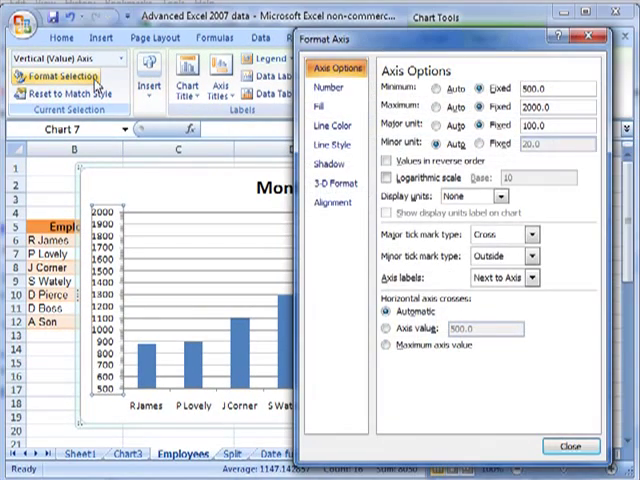